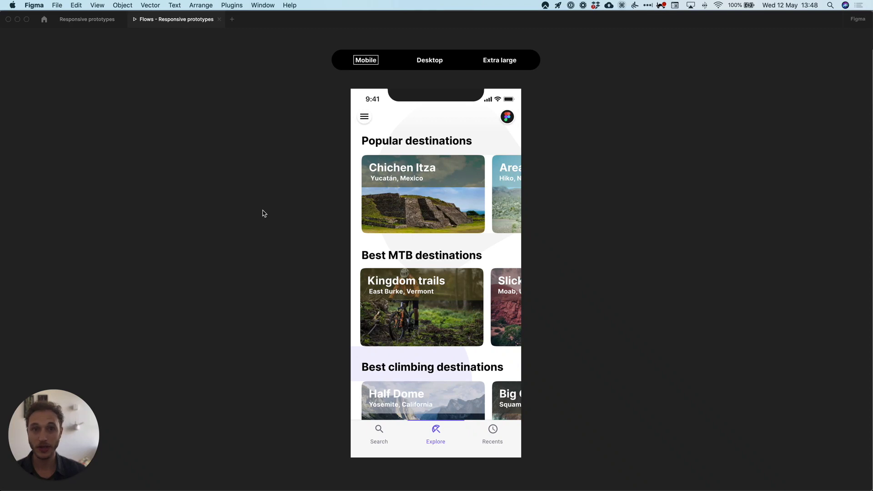
pyautogui.moveTo(267, 209)
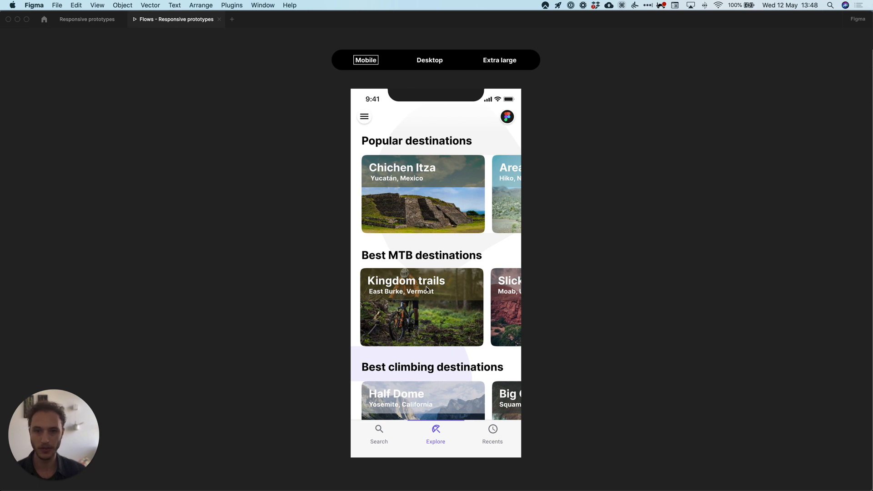
# Step: Show the mobile prototype's Search screen, then its Recents list of destinations
pyautogui.click(378, 434)
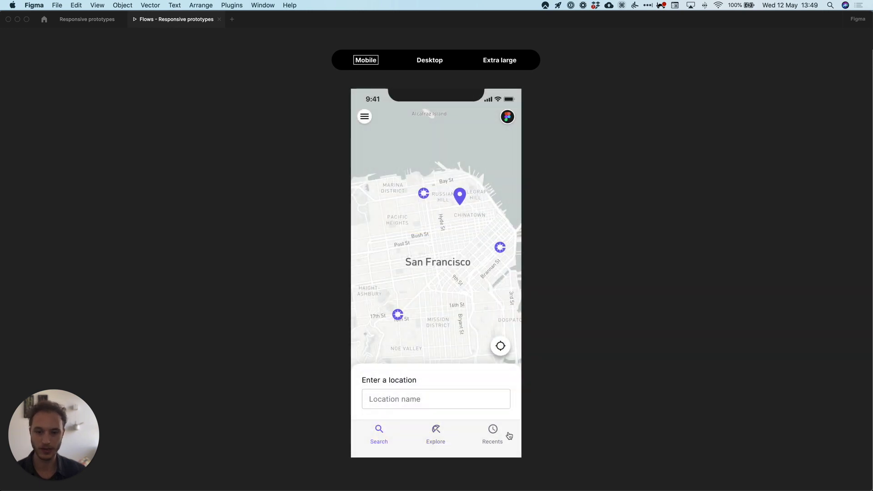
pyautogui.click(492, 432)
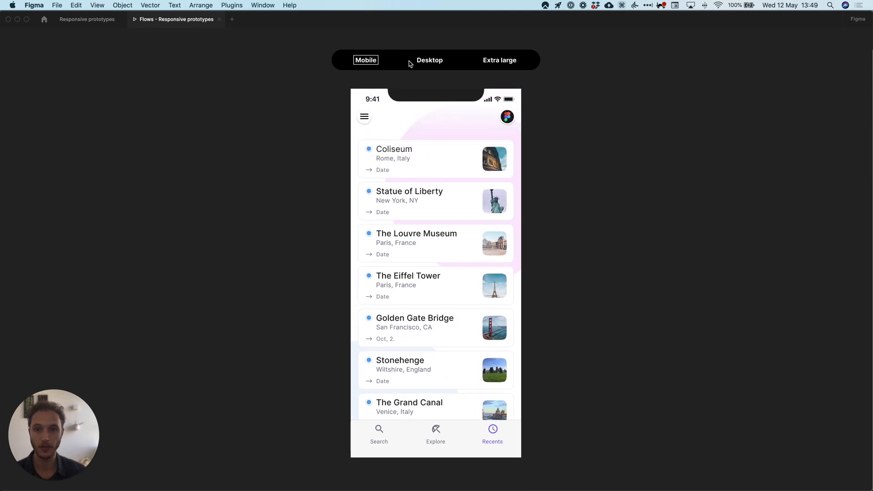
# Step: Preview Recents at Desktop and Extra large, and Search at Extra large, then return to the editor
pyautogui.click(429, 60)
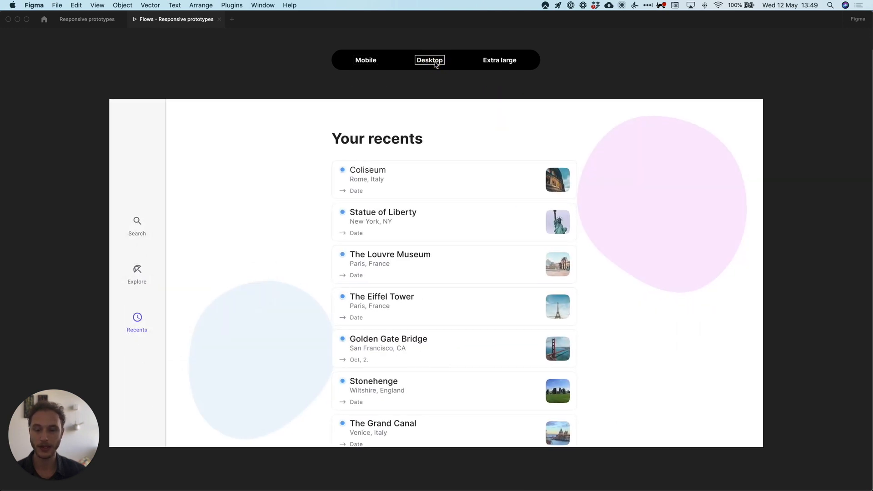
pyautogui.click(499, 60)
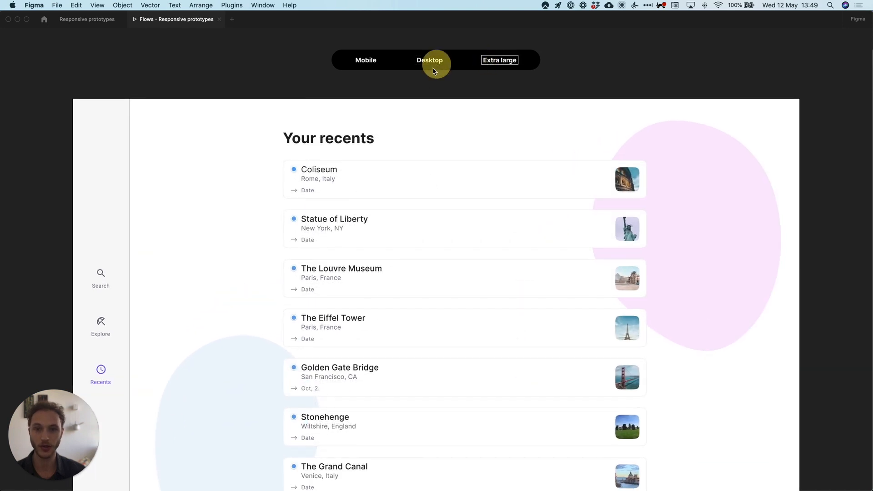
pyautogui.click(429, 60)
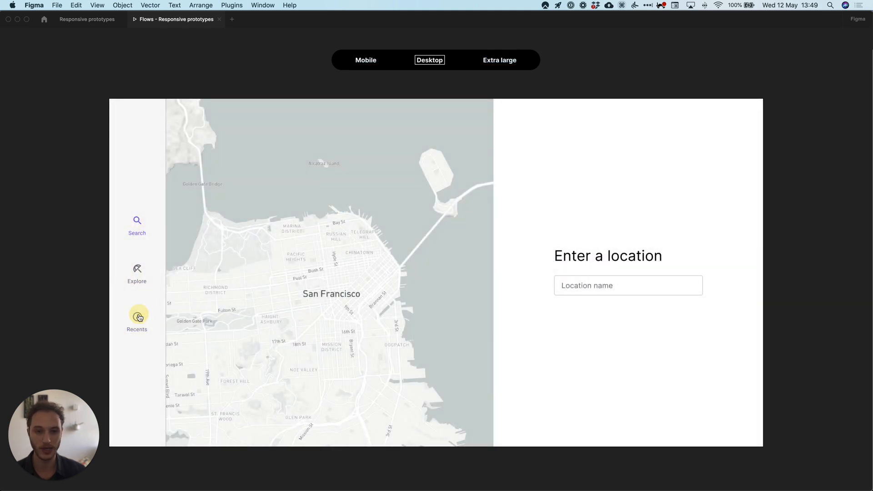
pyautogui.click(136, 272)
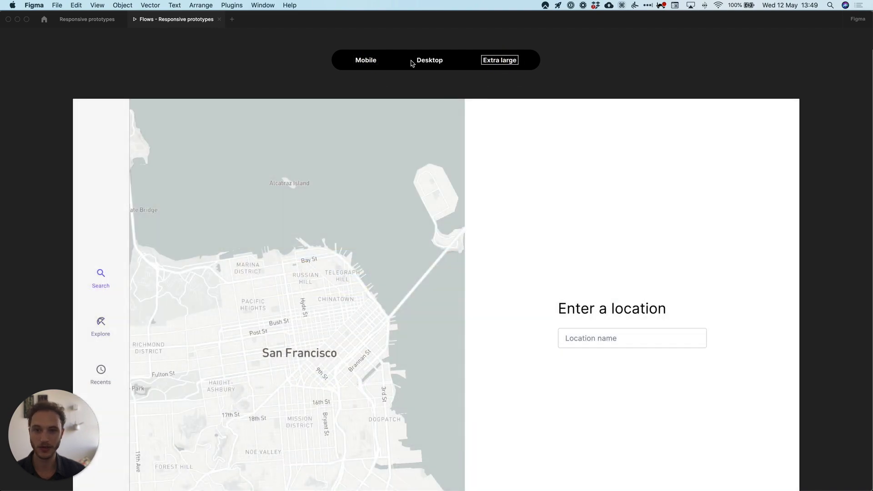
pyautogui.click(364, 60)
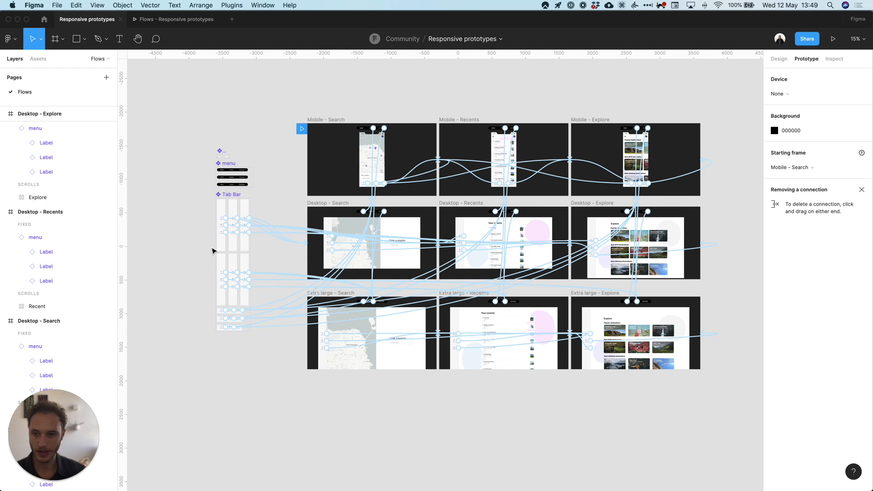
pyautogui.scroll(-3)
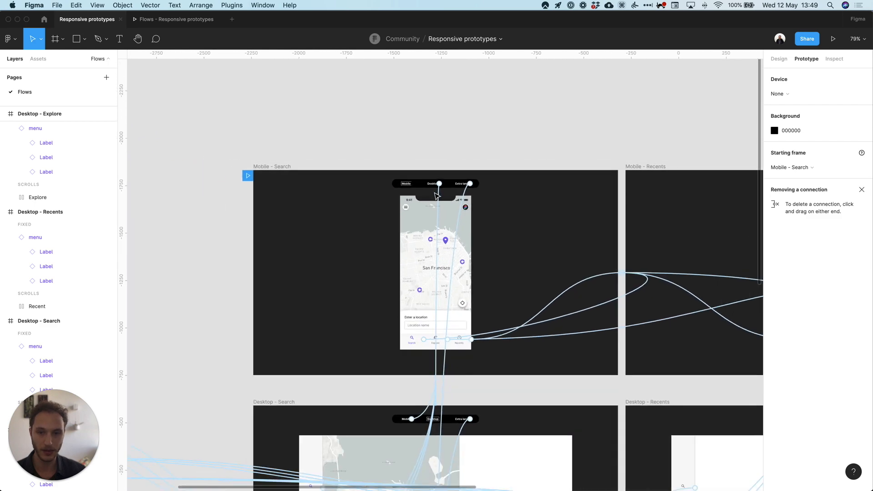
pyautogui.scroll(-3)
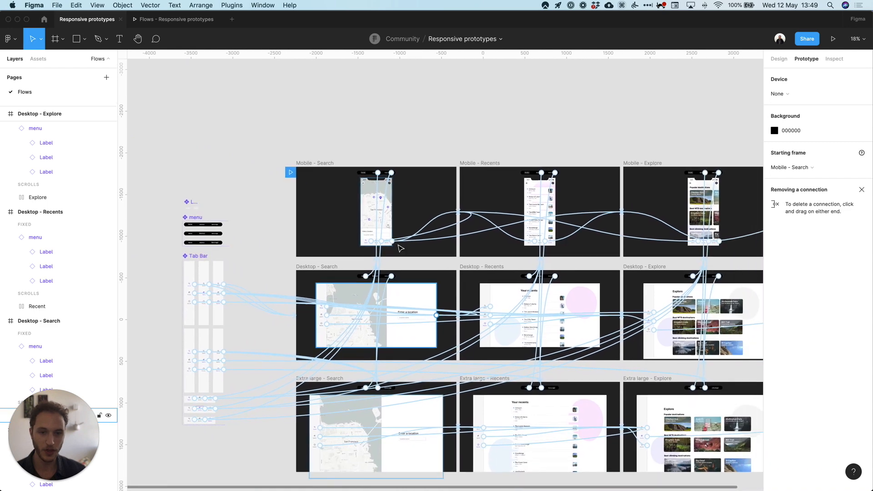
pyautogui.scroll(-3)
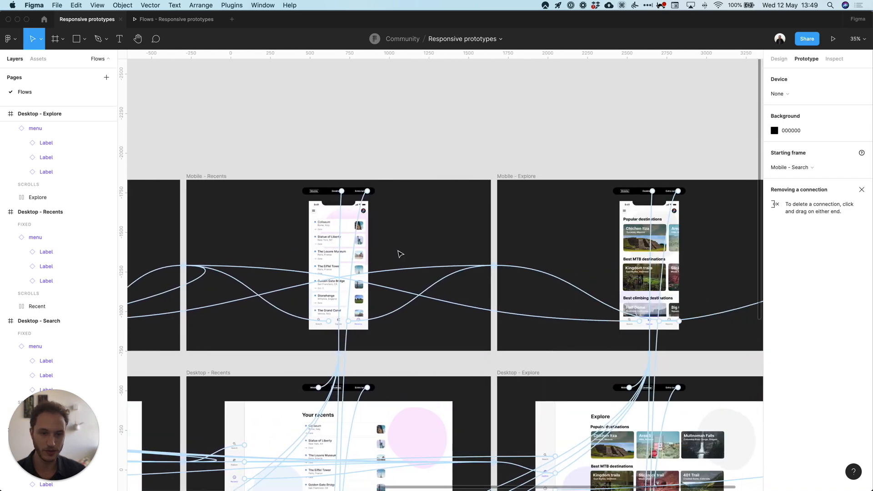